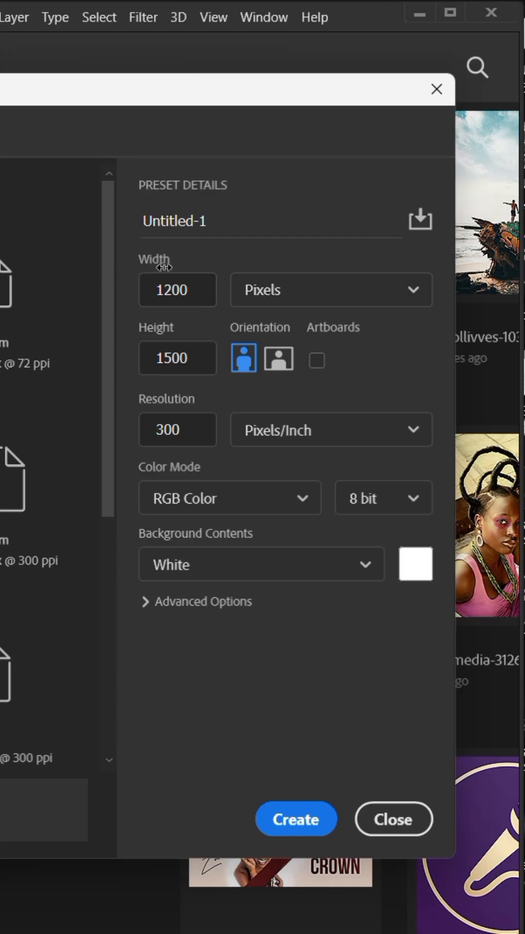
Create a new document 1200*8 = 9600 px wide by 1500 px tall at 300 ppi
left_click(177, 290)
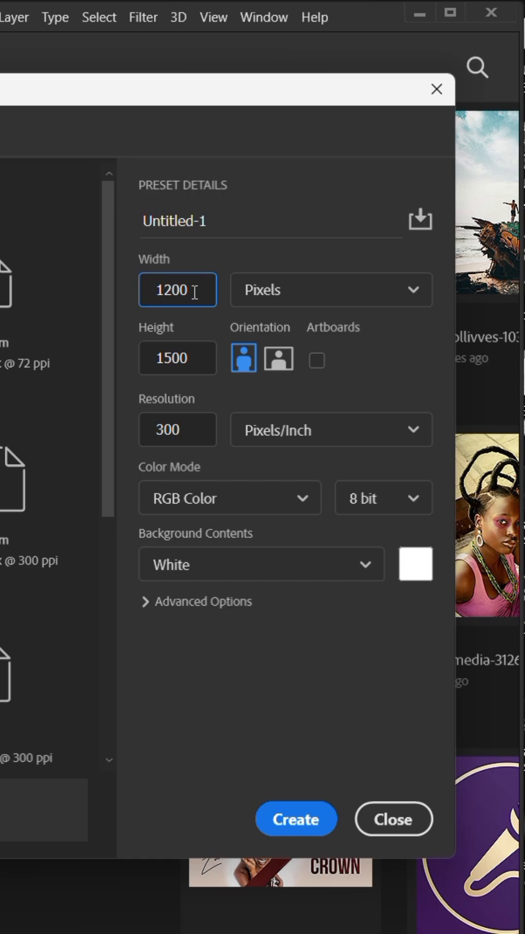
type("*")
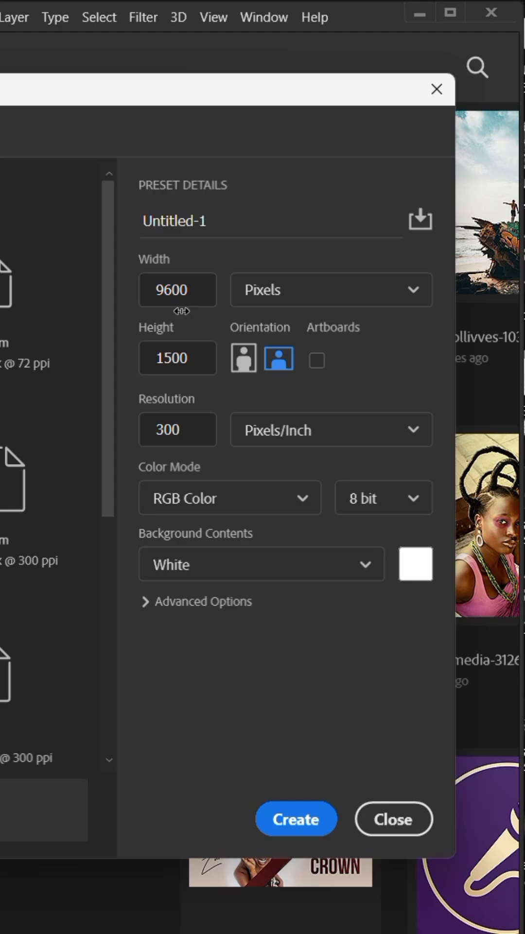
left_click(296, 819)
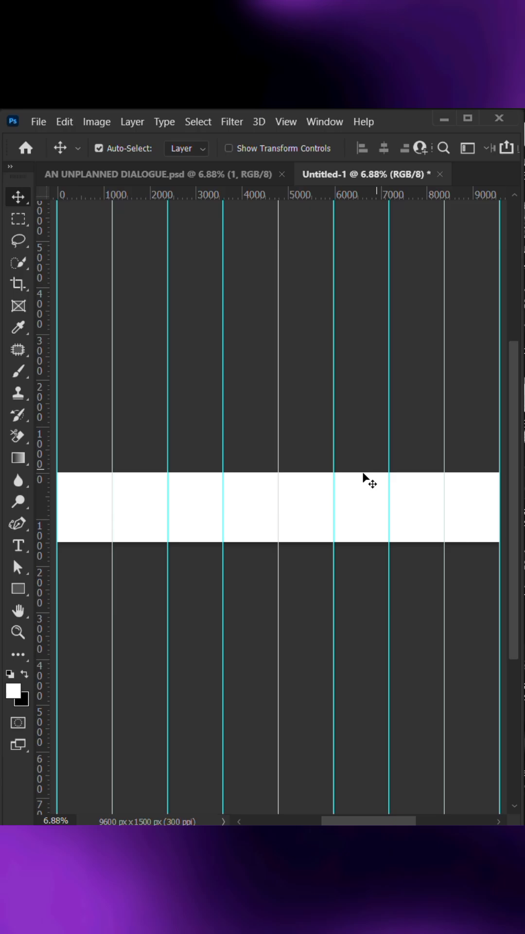
mouse_move(317, 497)
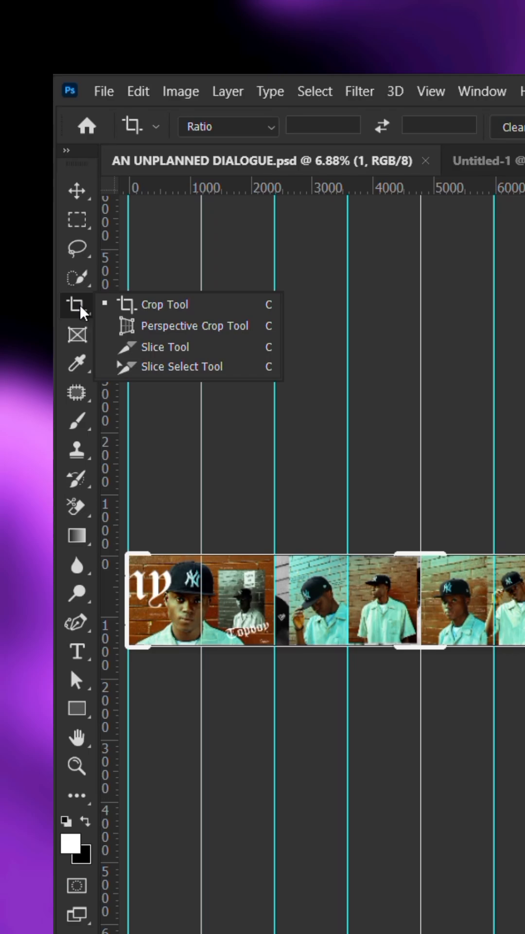
Switch to the Slice Tool and generate slices from the guides
left_click(162, 346)
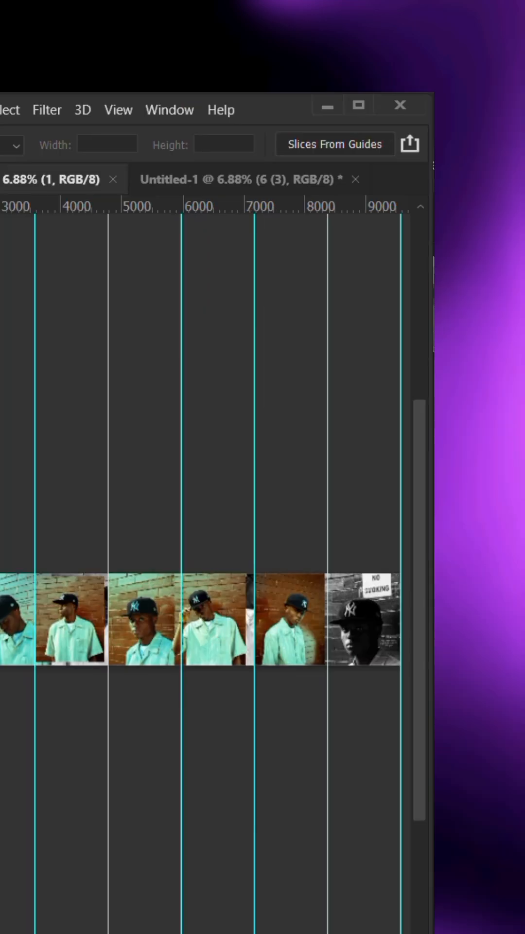
mouse_move(282, 155)
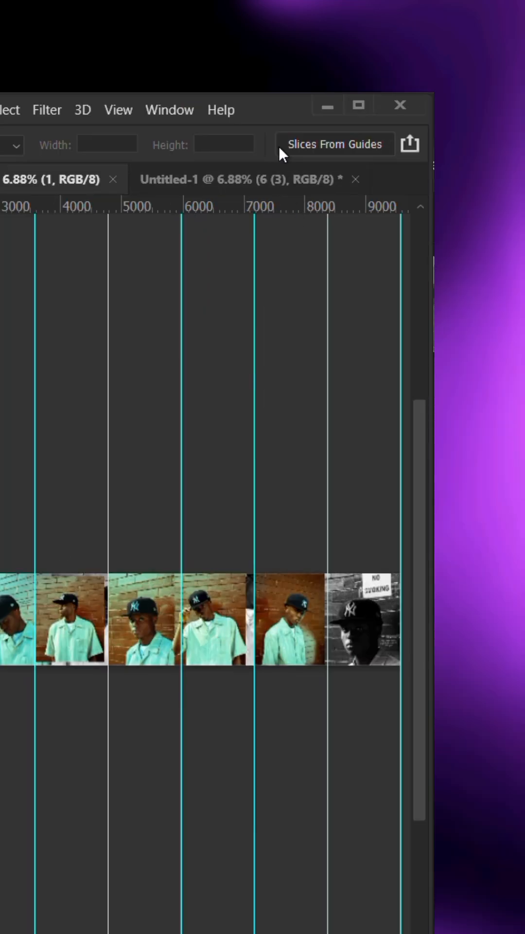
left_click(334, 144)
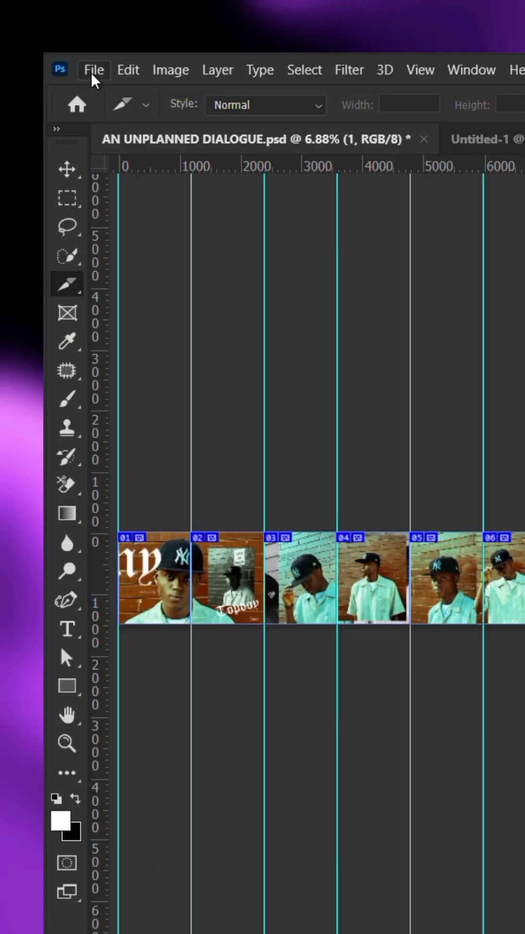
Bring up Save for Web (Legacy) from File > Export
left_click(93, 70)
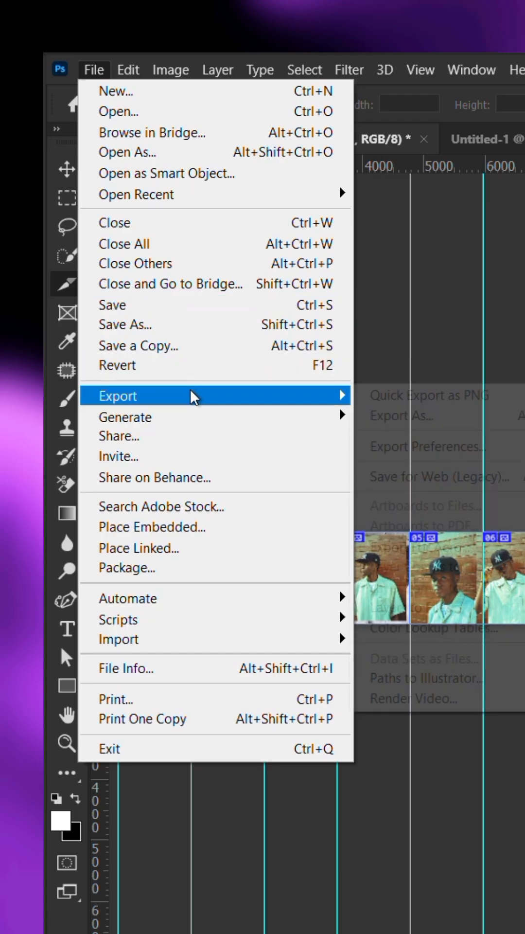
mouse_move(441, 477)
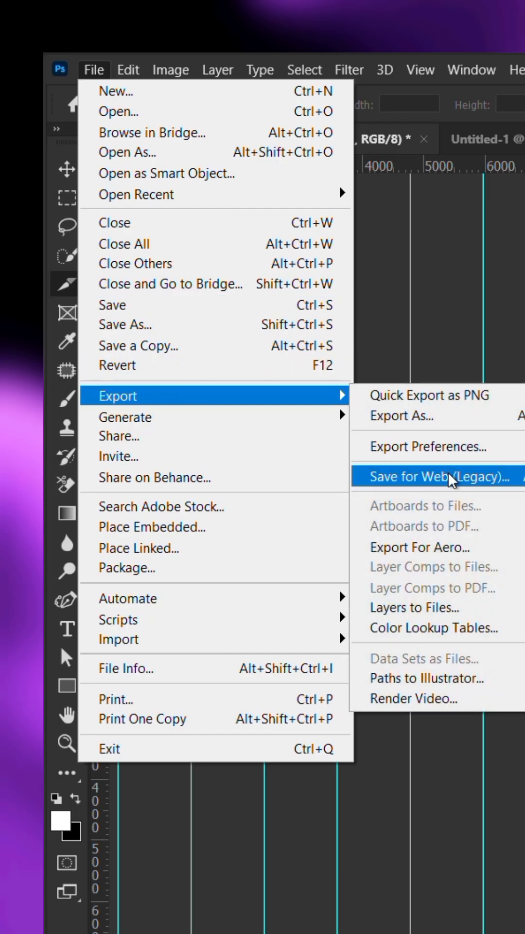
left_click(437, 477)
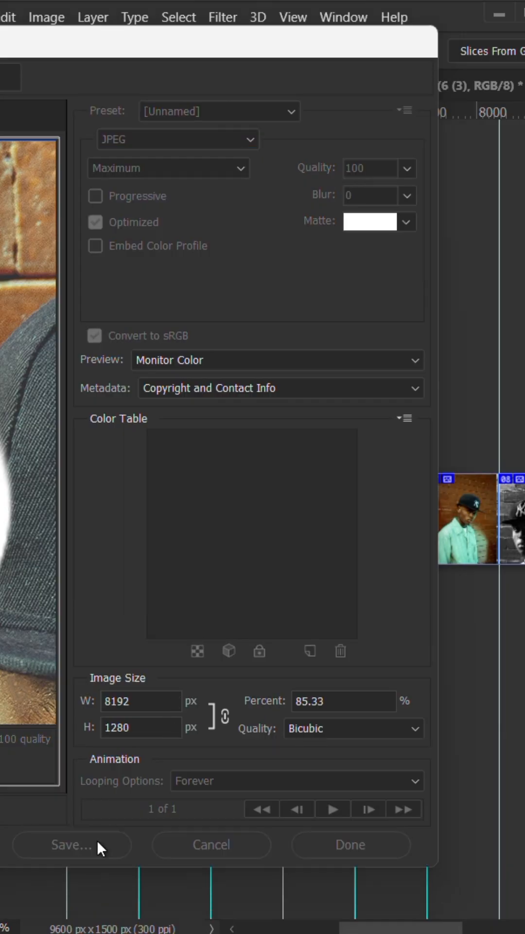
Save all slices as maximum-quality JPEGs named AN-UNPLANNED-DIALOGUE.jpg
left_click(71, 845)
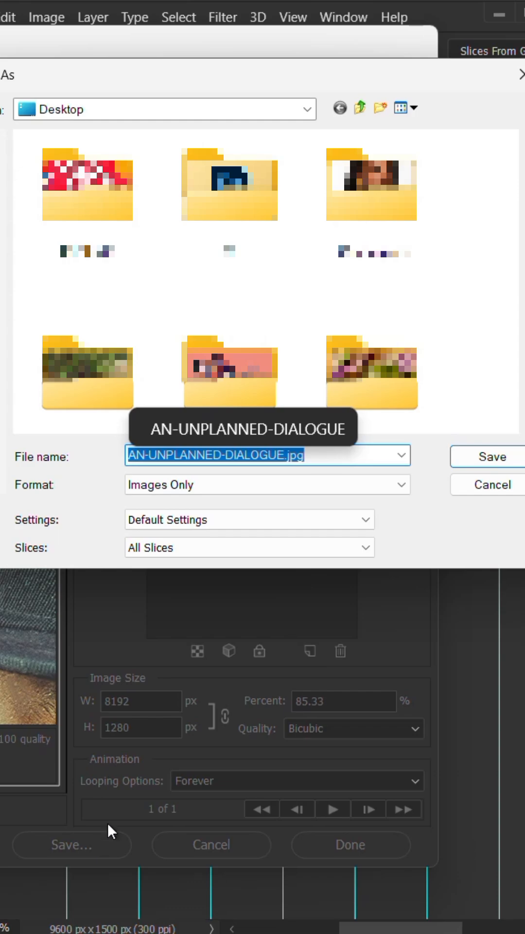
mouse_move(474, 455)
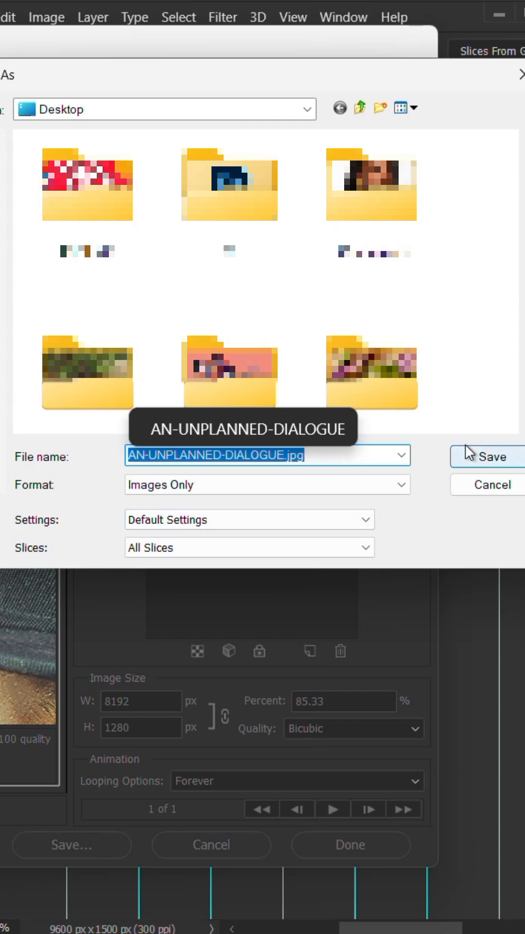